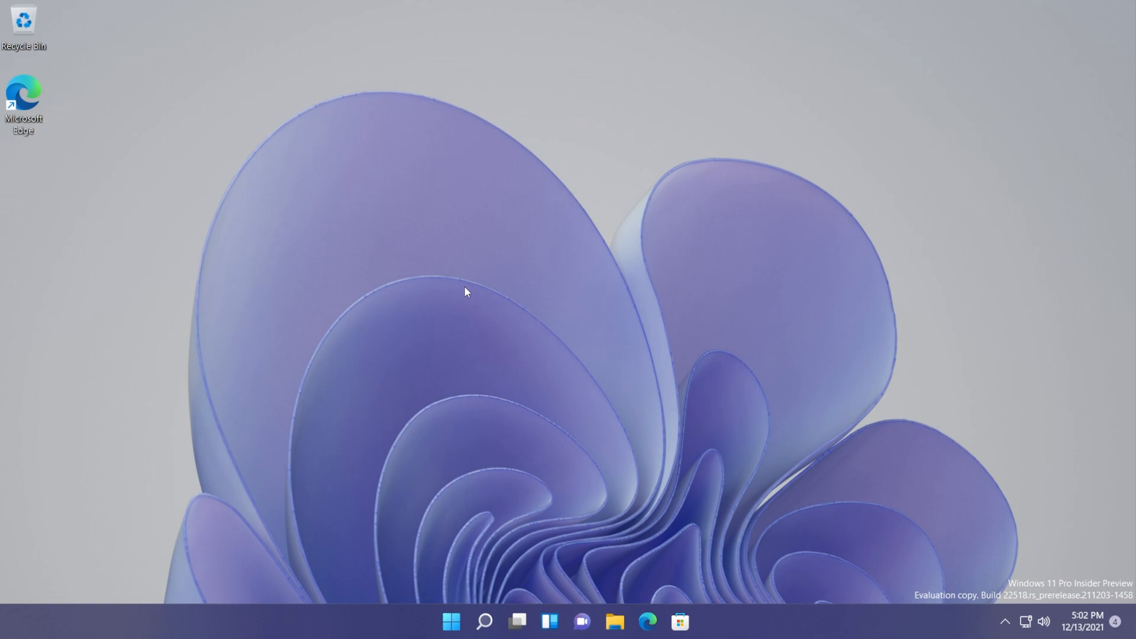
mouse_move(477, 339)
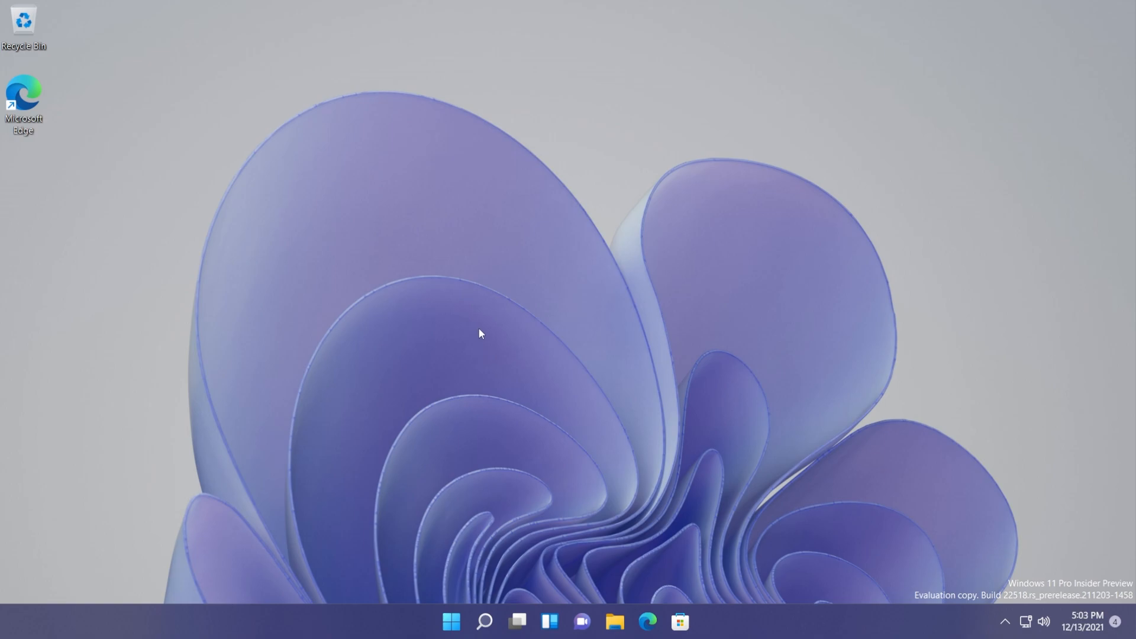
mouse_move(483, 334)
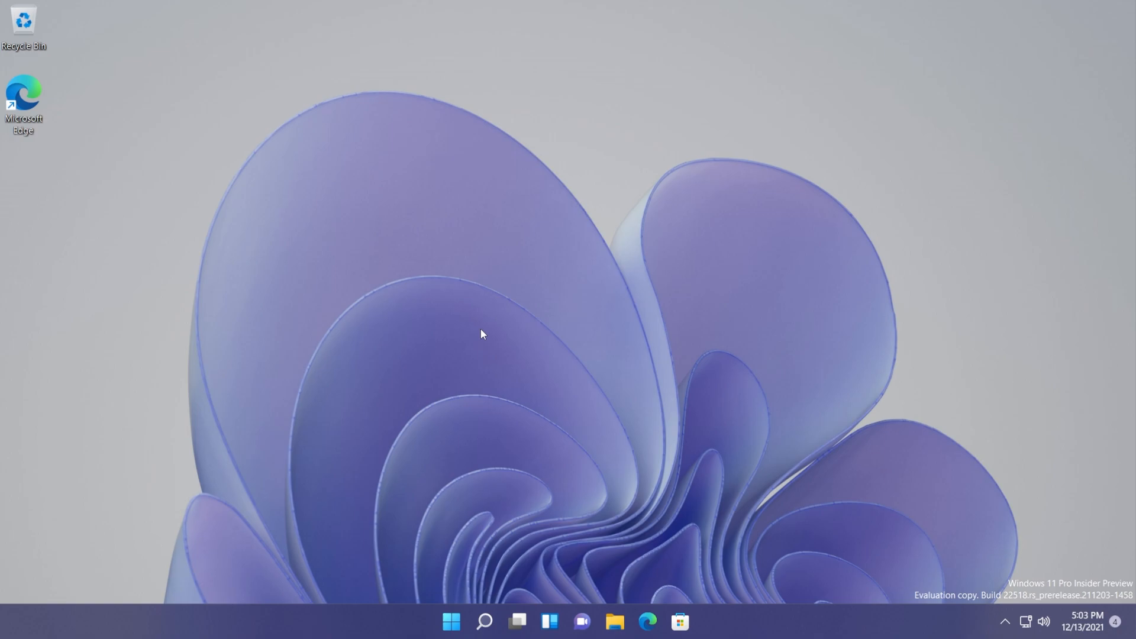
Shift-restart Windows 11 from the Start power menu into the recovery environment
right_click(451, 621)
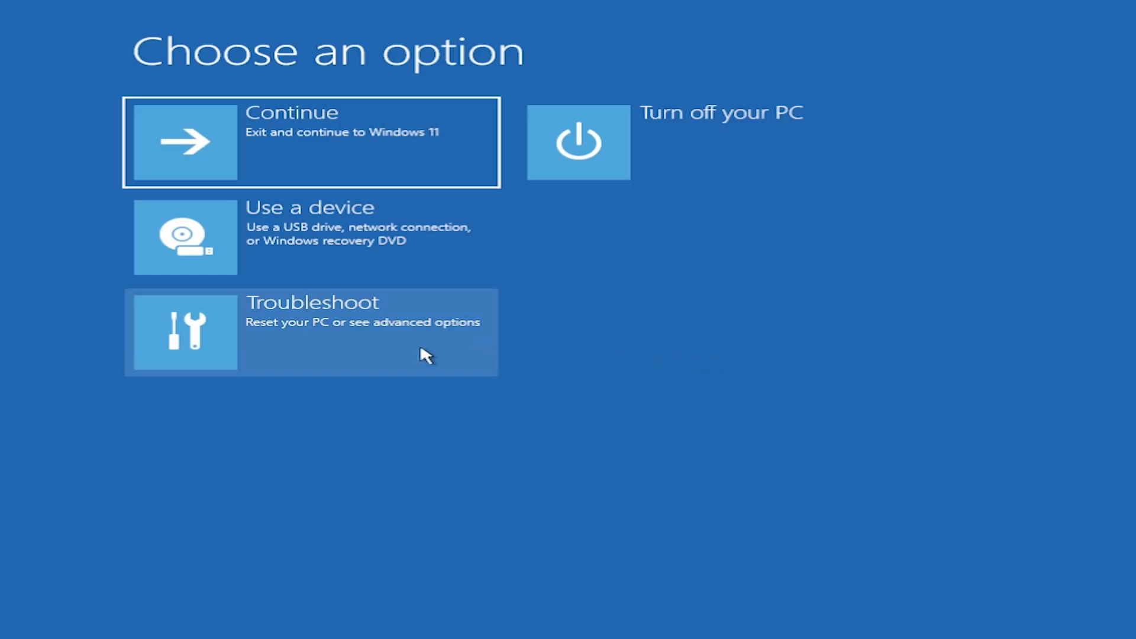
Go through Troubleshoot and Advanced options to launch the recovery Command Prompt
click(310, 332)
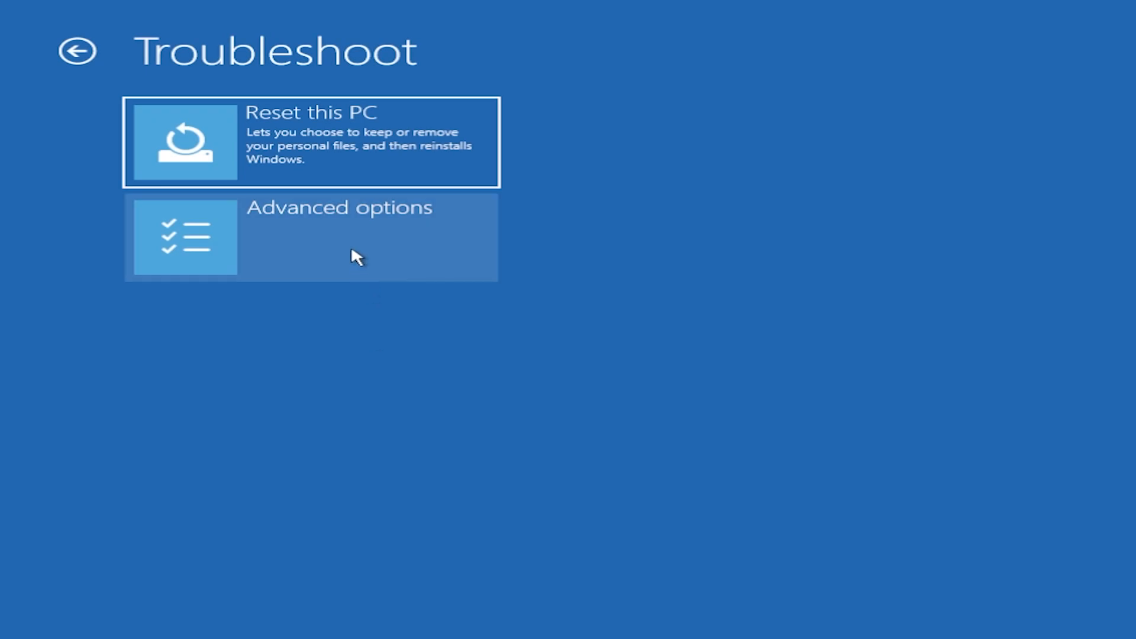
click(311, 238)
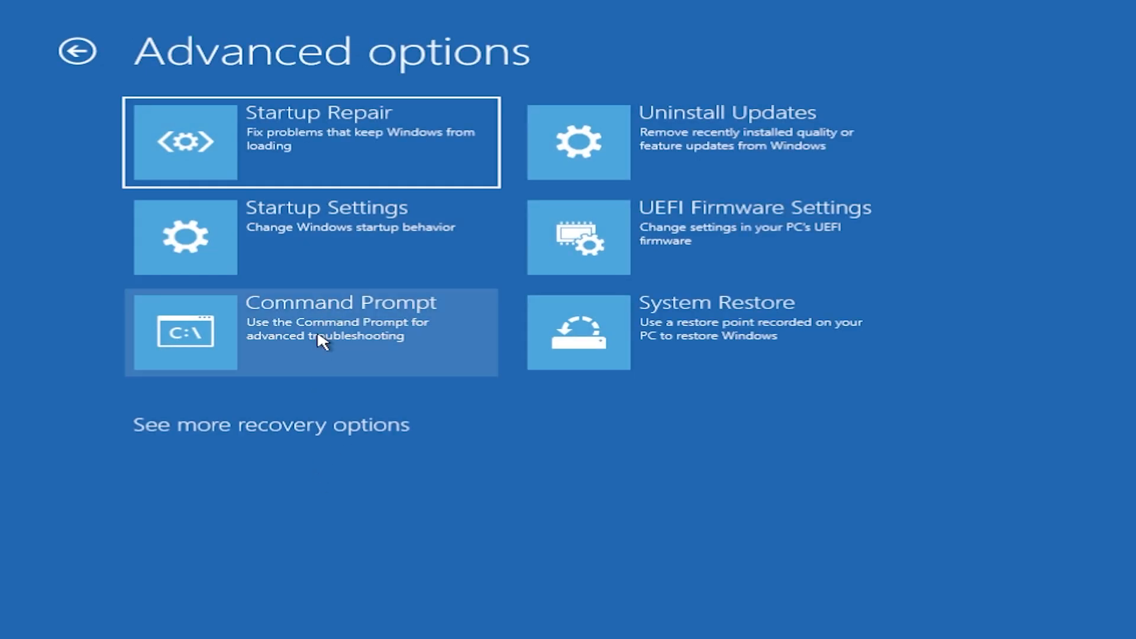
click(312, 332)
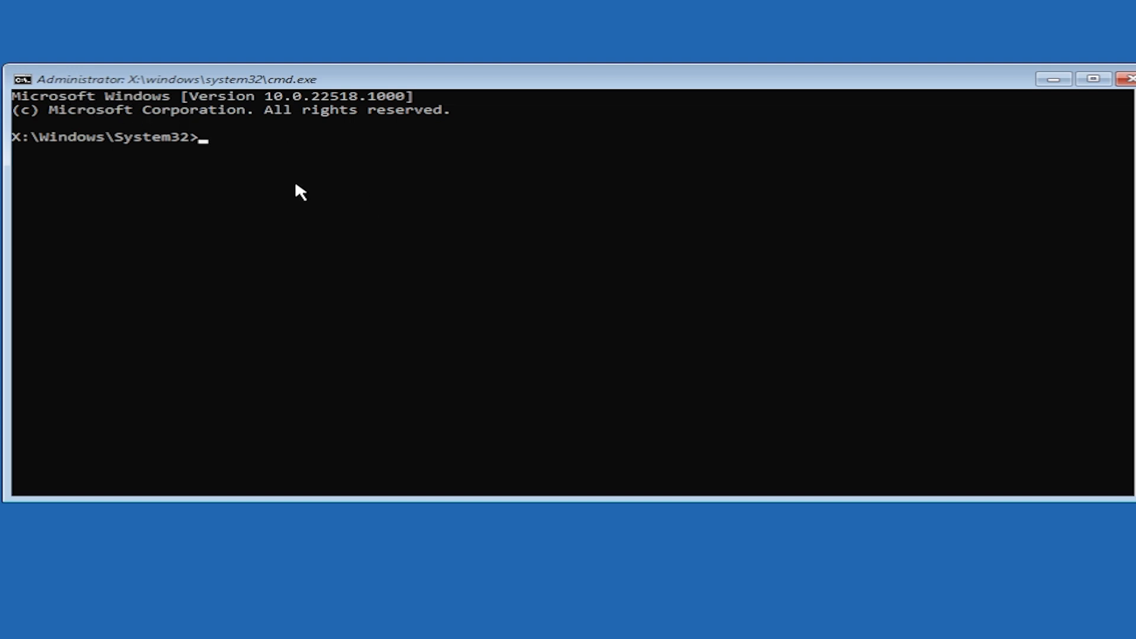
mouse_move(242, 145)
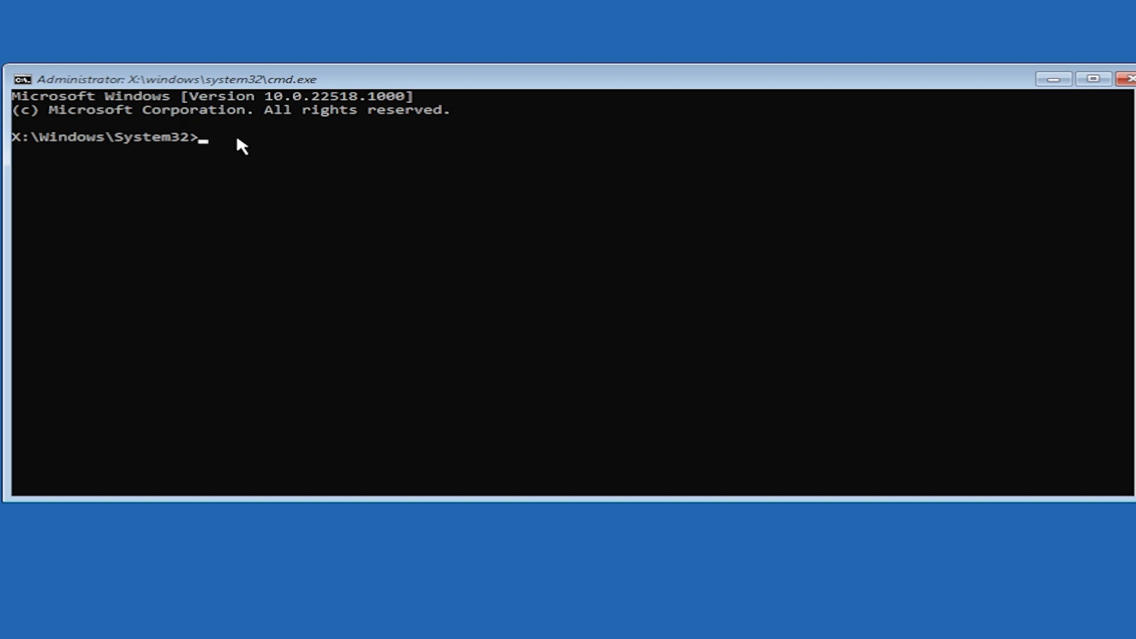
Run bcdedit /enum and scroll the boot entries to find Windows on partition C:
text(bcdedit)
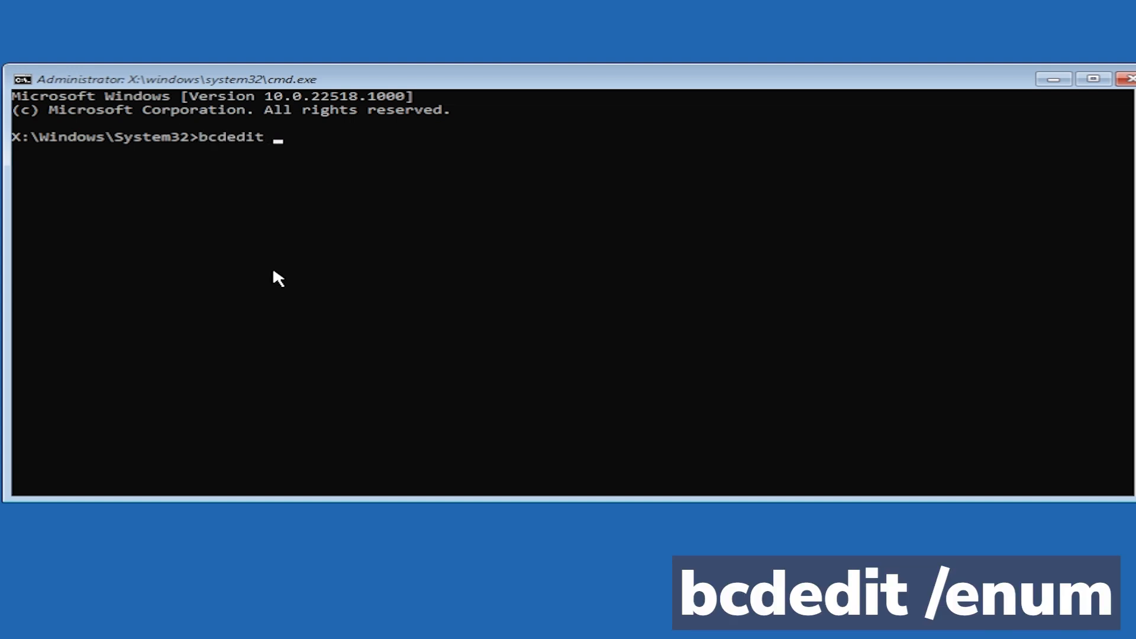
text(/enum)
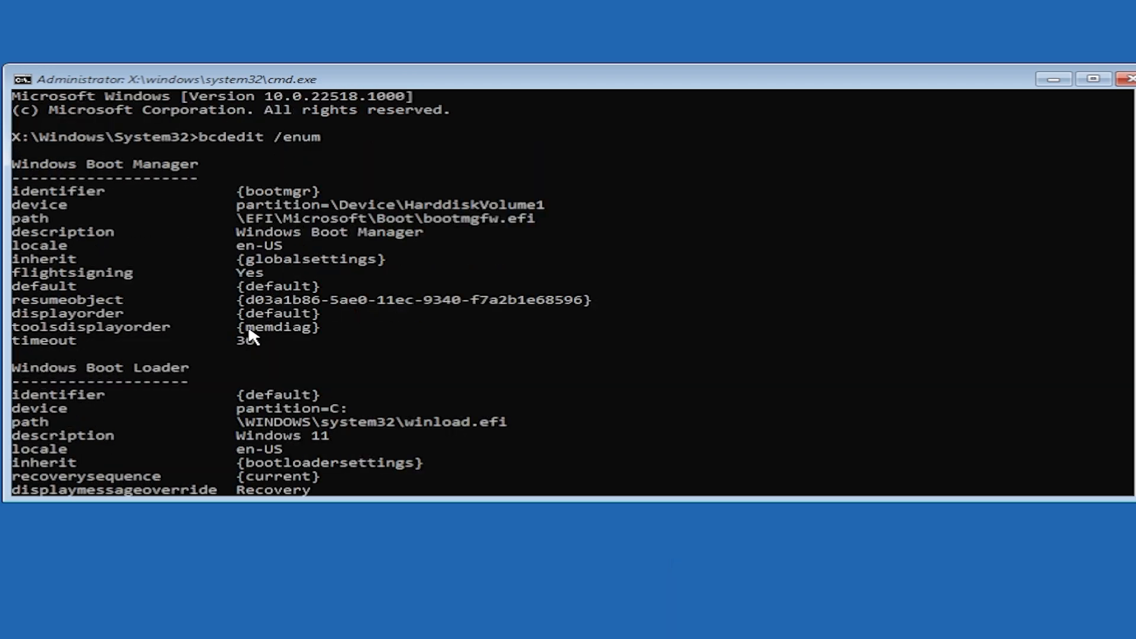
scroll(down, 3)
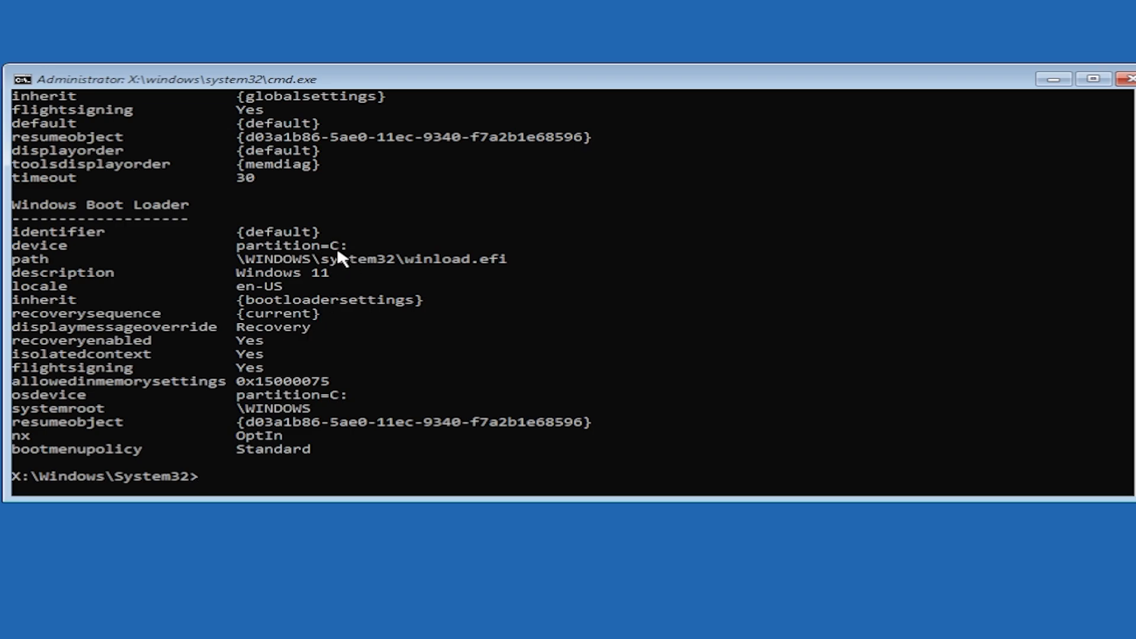
scroll(down, 3)
text(C:)
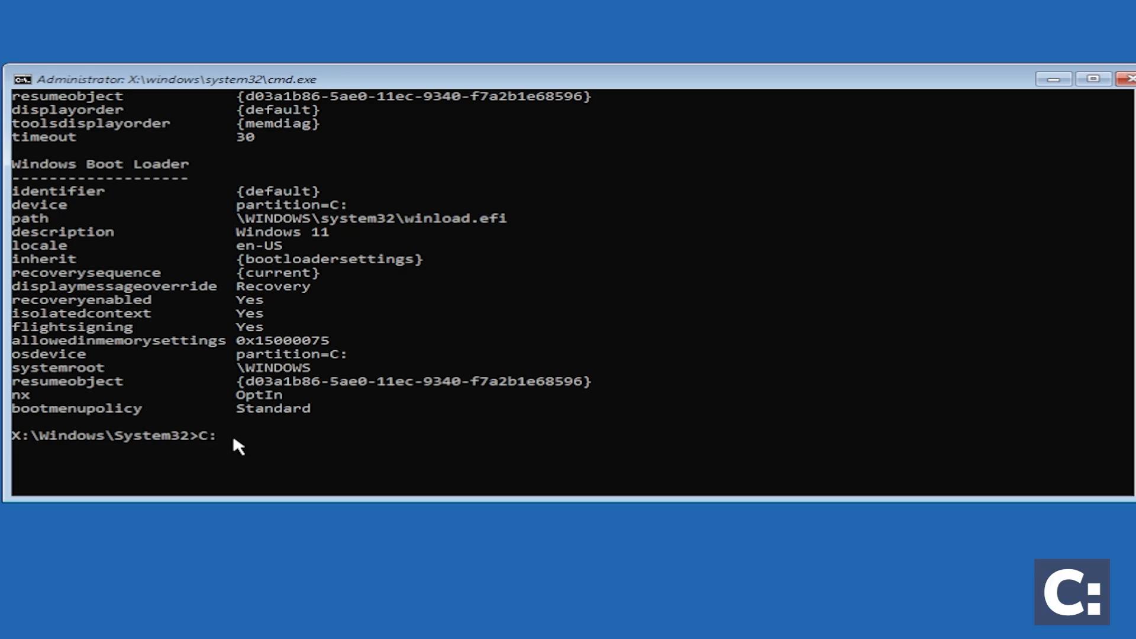
Switch to drive C: and change into the Windows\System32\drivers folder
key(enter)
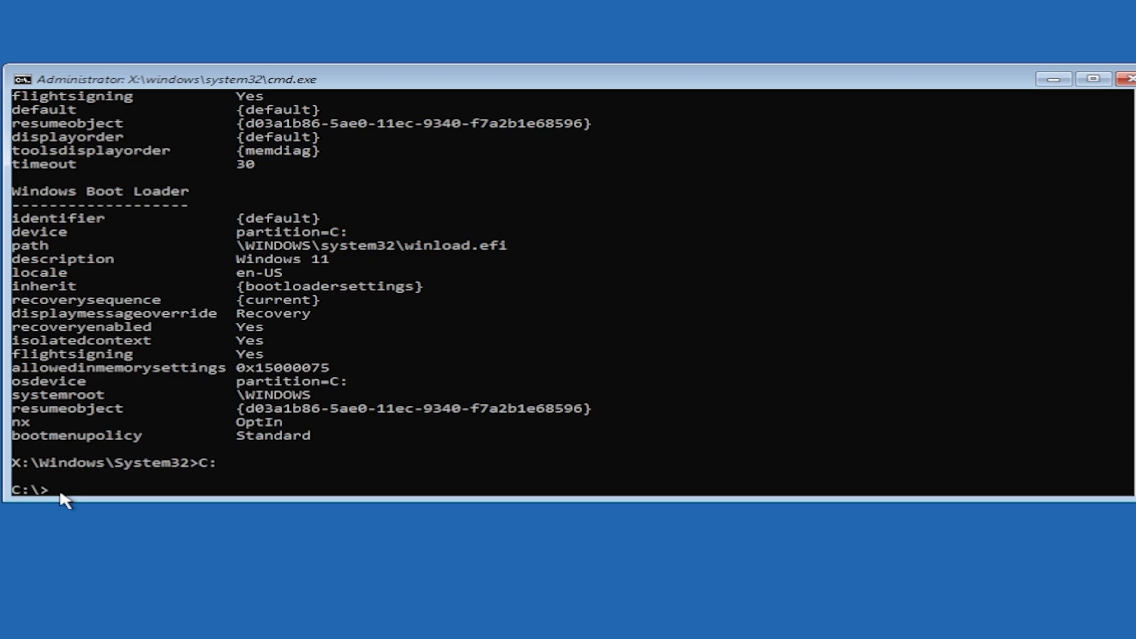
text(cd System32\drivers)
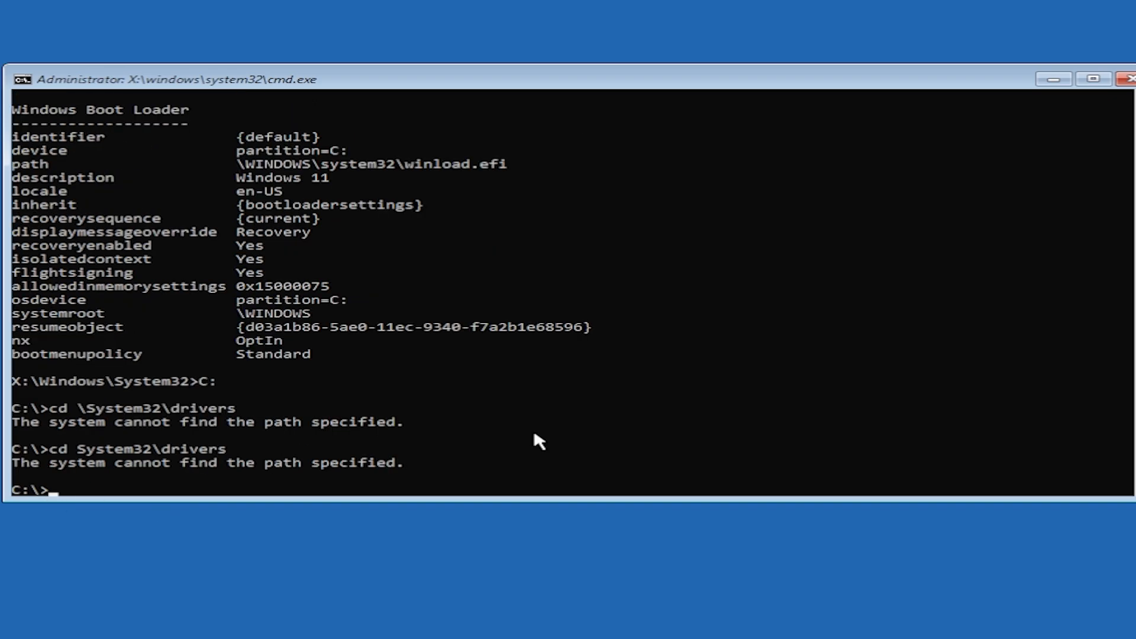
text(cd \Windows\)
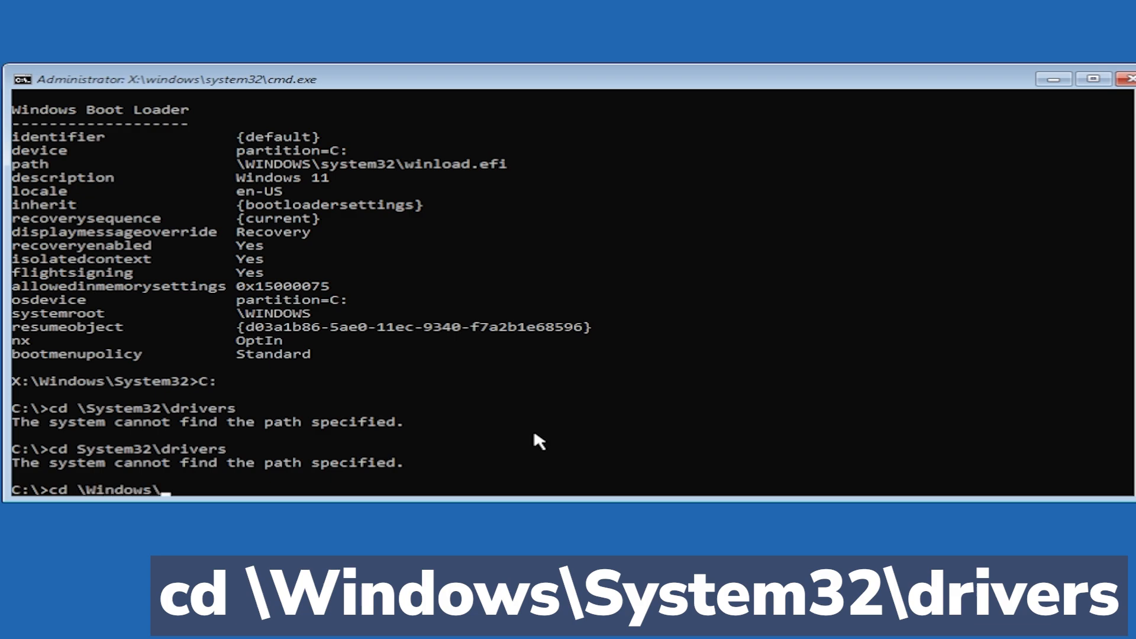
text(System32\)
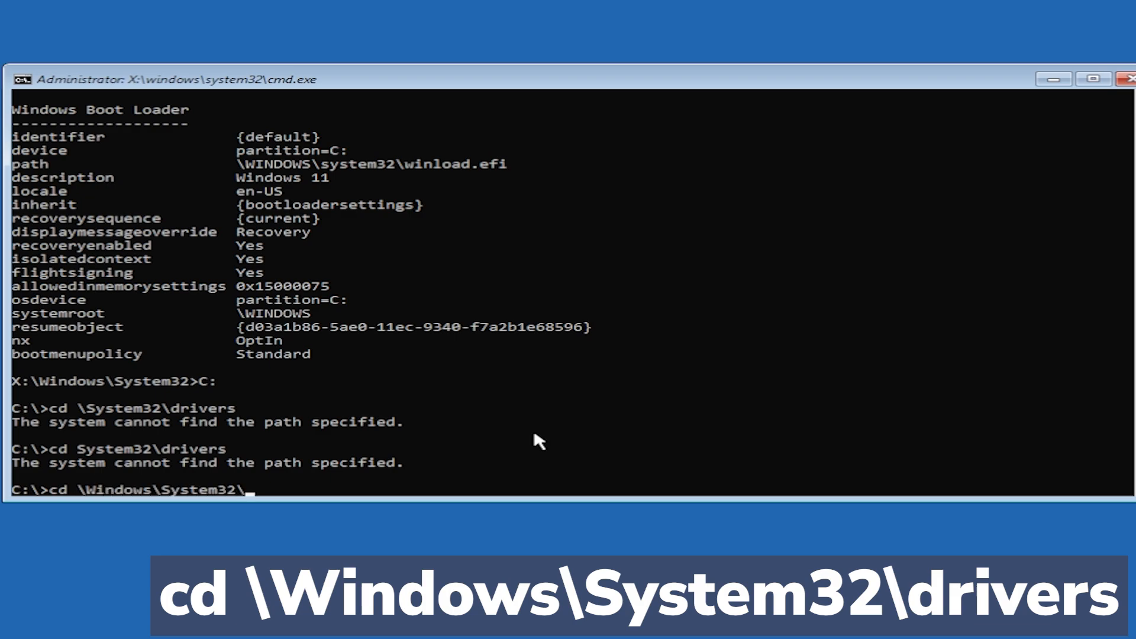
text(drivers)
text(del)
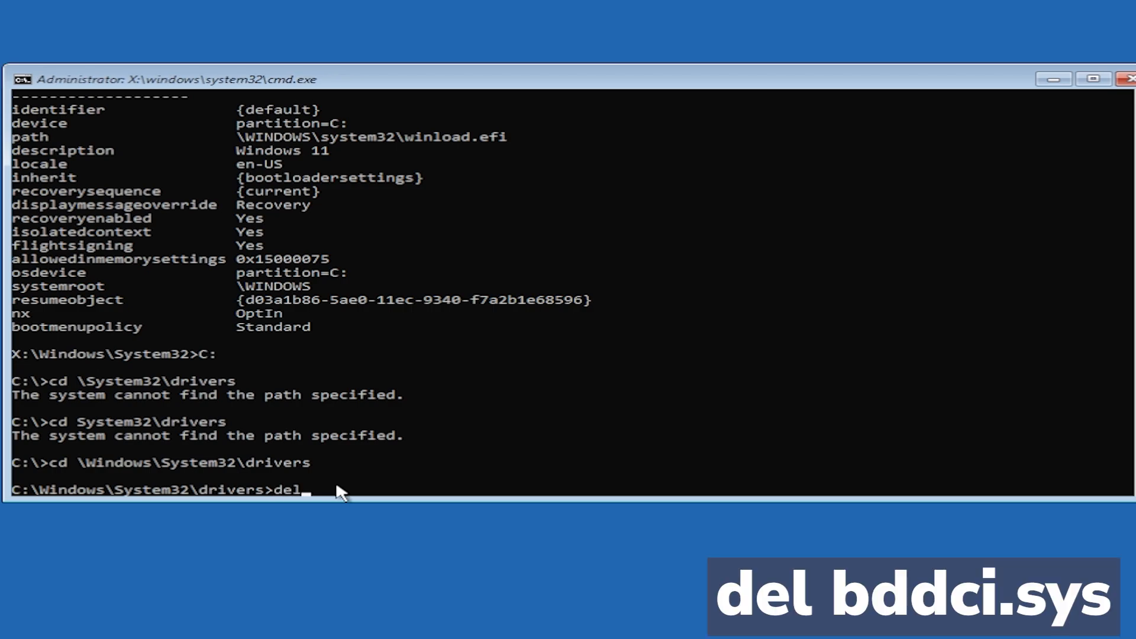
Delete bddci.sys, then list bd*.* to confirm no matching files remain
text(bddci.sys)
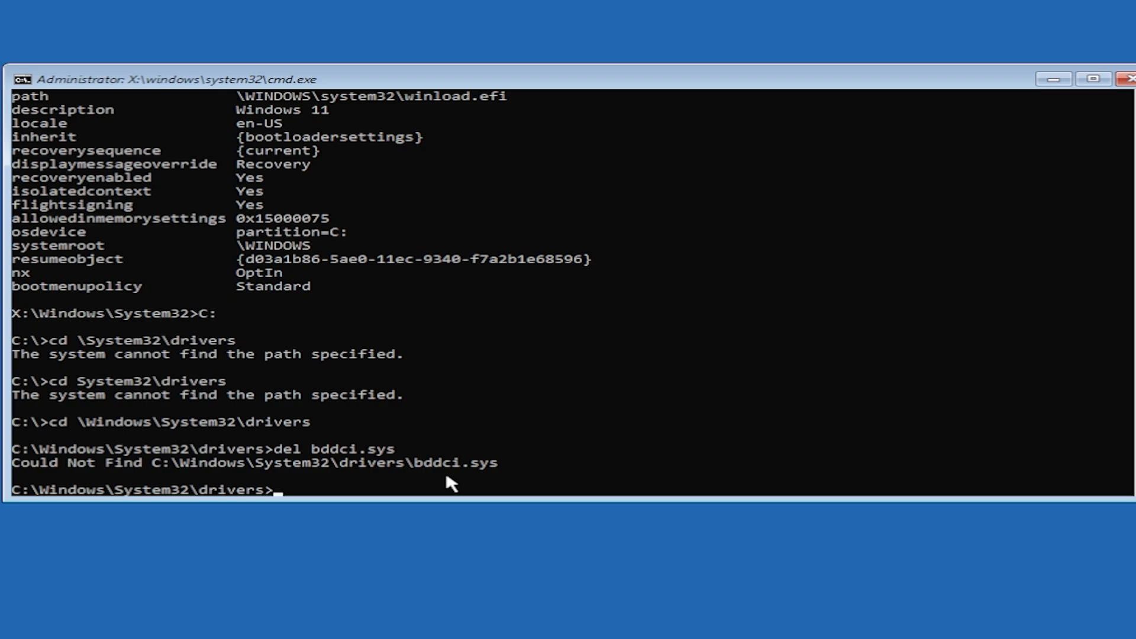
mouse_move(348, 485)
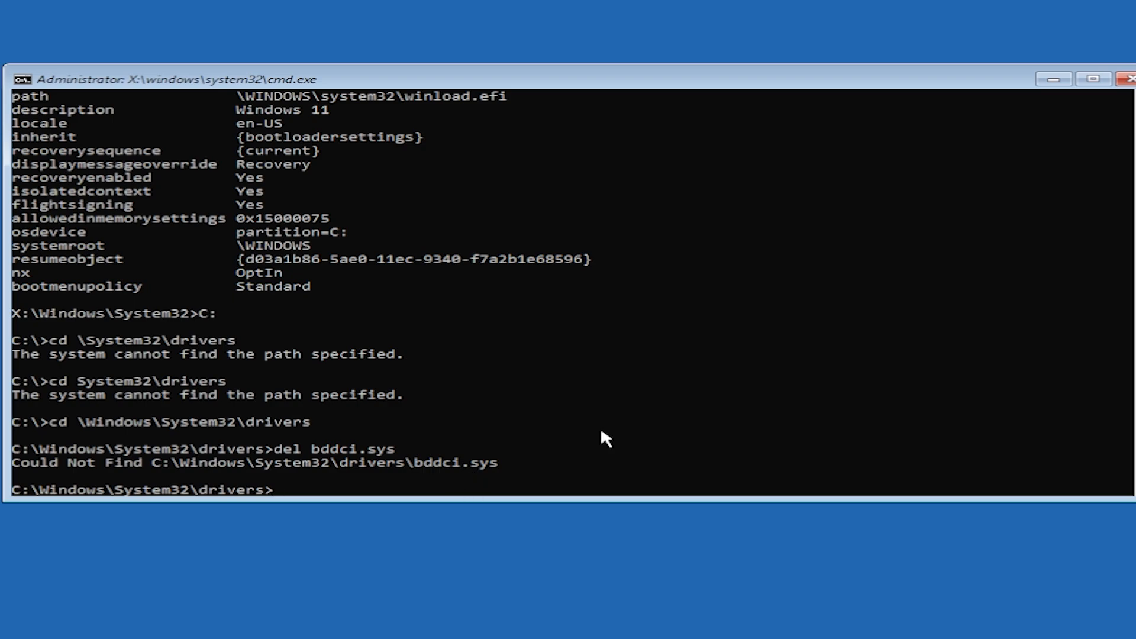
text(dir bd*.*)
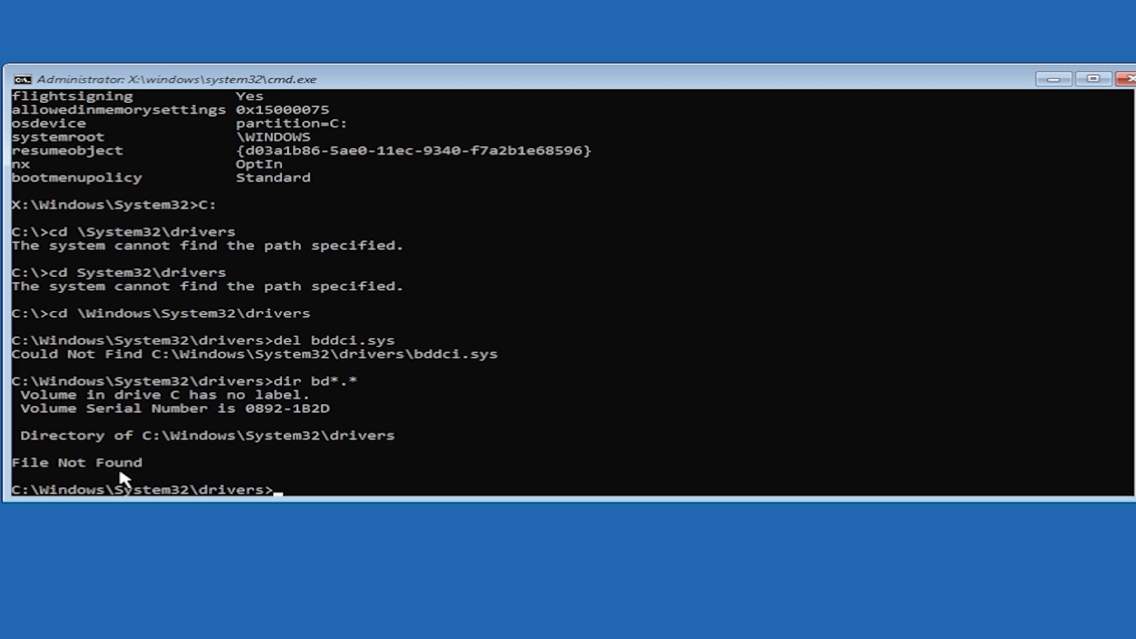
mouse_move(94, 478)
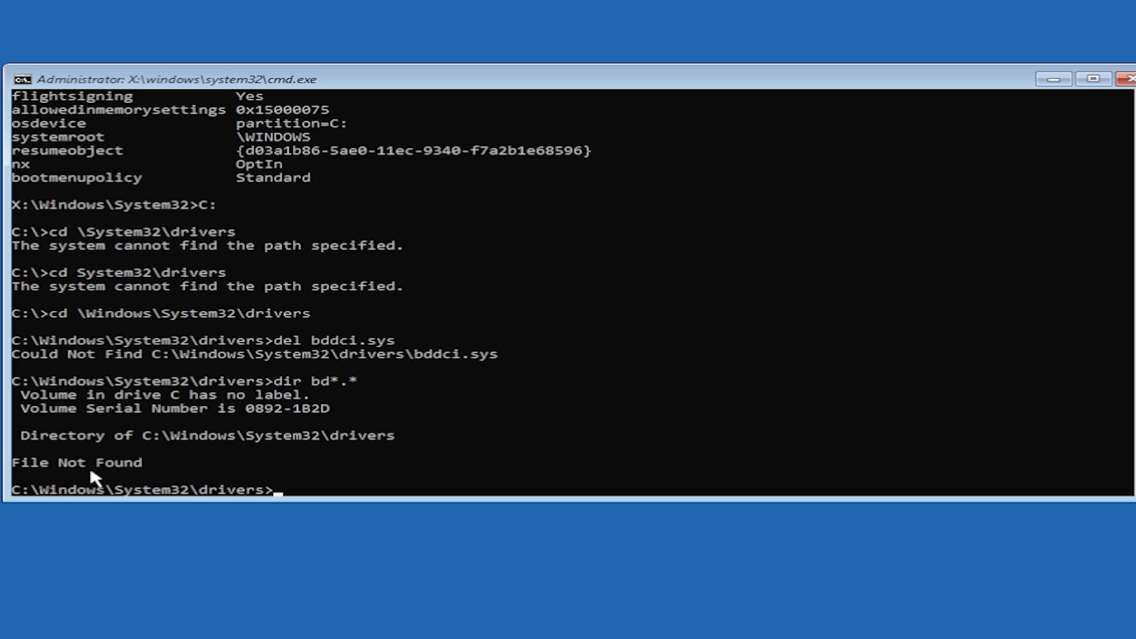
mouse_move(663, 229)
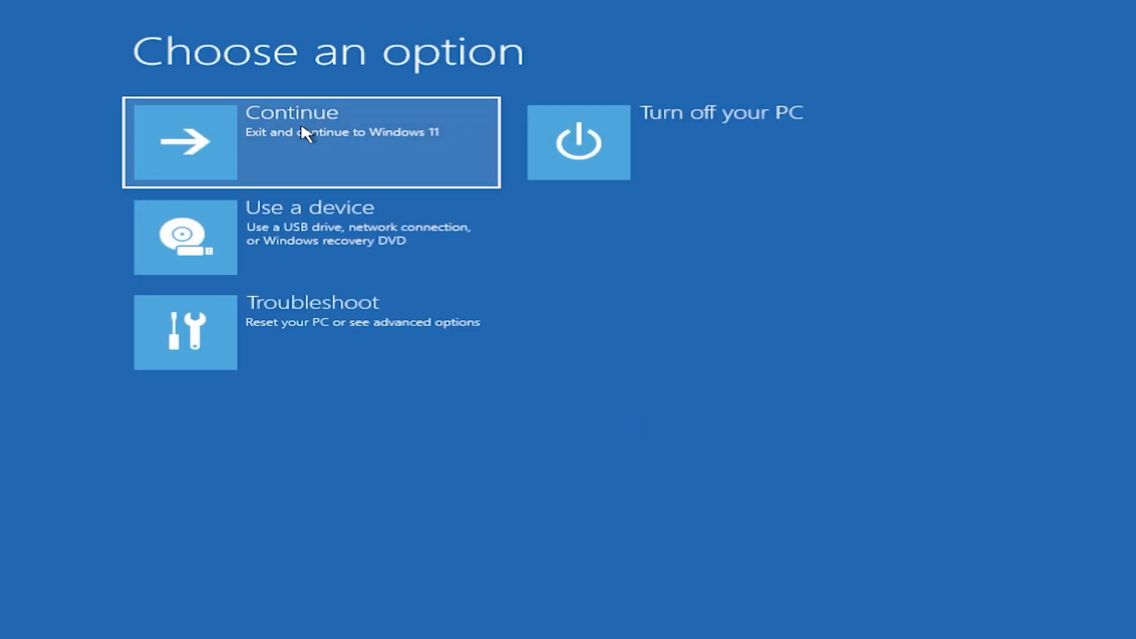
Exit the recovery environment with Continue to boot into Windows 11
click(310, 142)
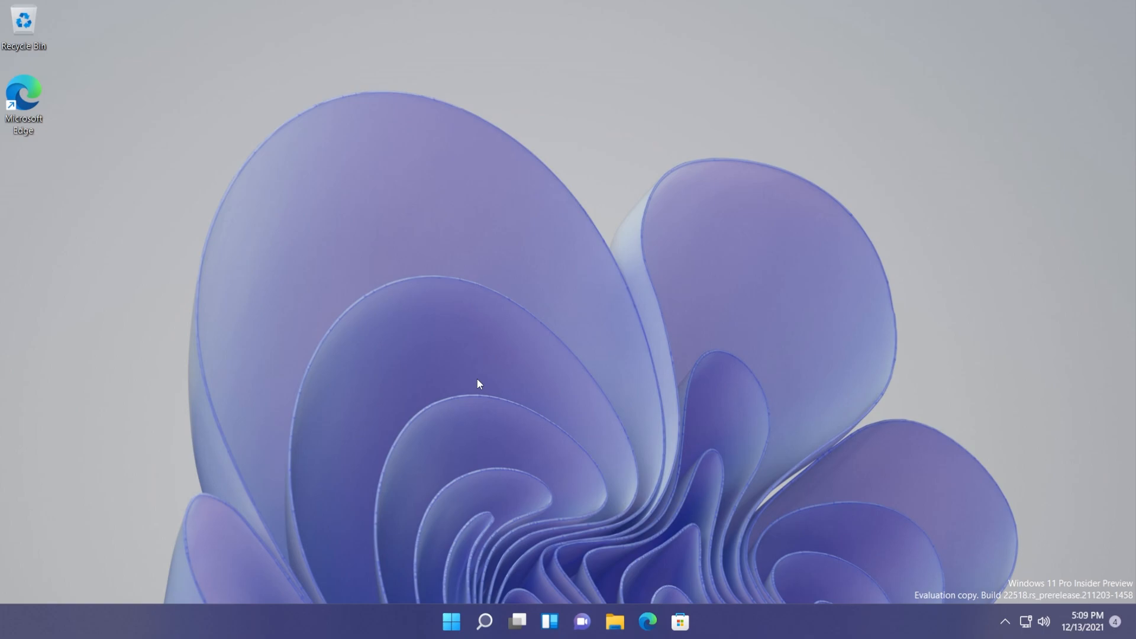